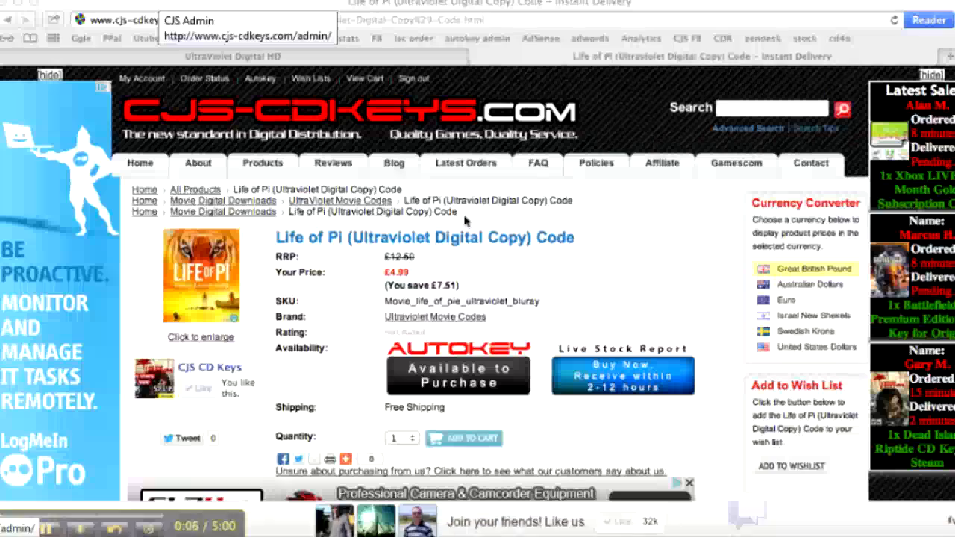
# Scroll through the UltraViolet Movie Codes category listing on CJS CD Keys
pyautogui.scroll(-3)
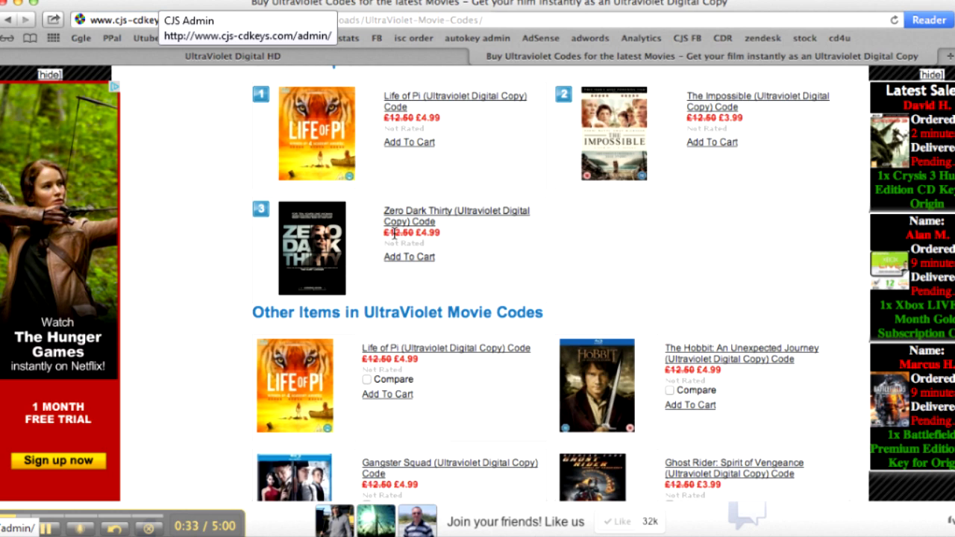
pyautogui.moveTo(471, 121)
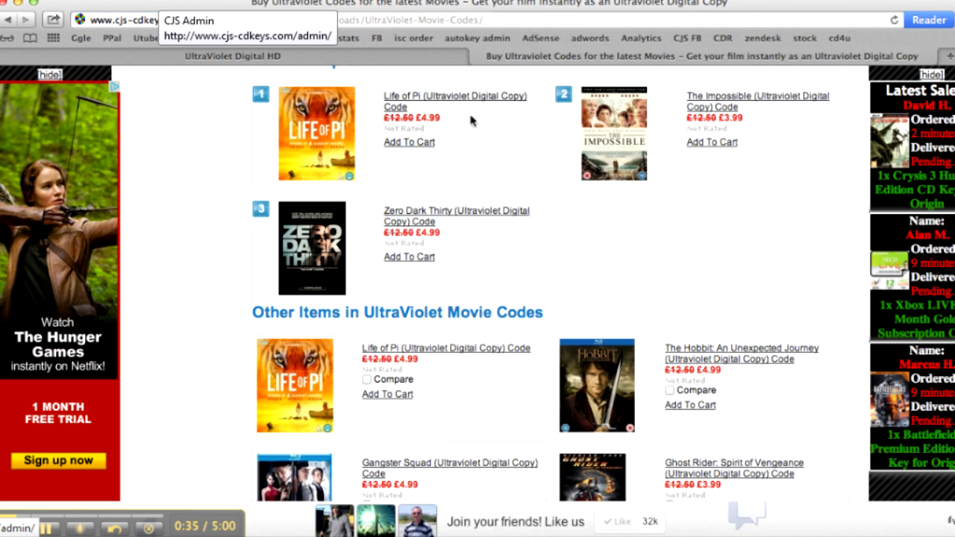
pyautogui.moveTo(514, 251)
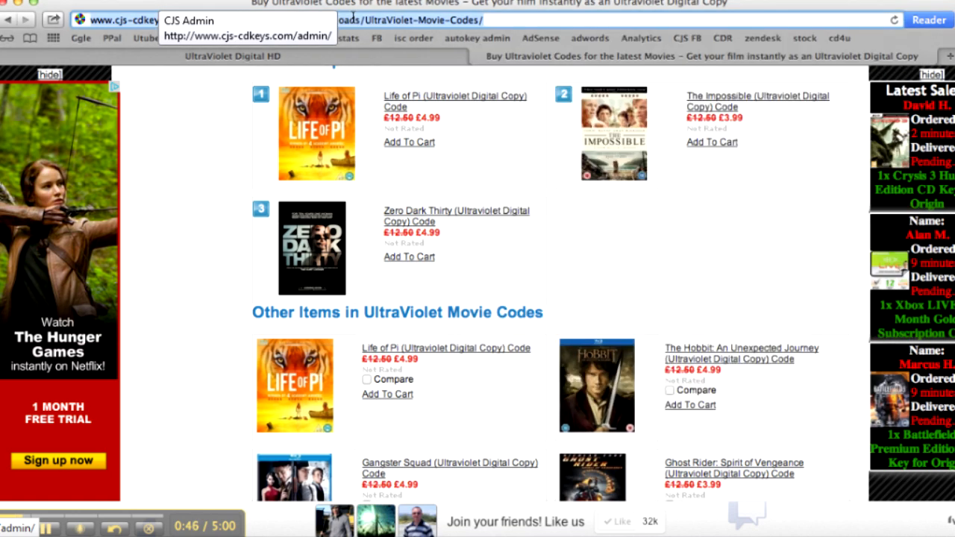
pyautogui.write('www.foxuv.com/taken2')
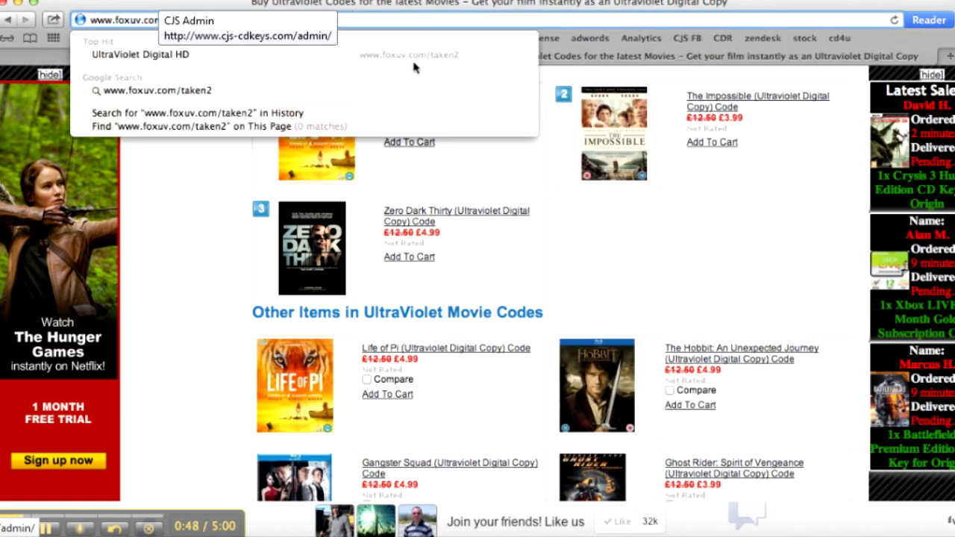
pyautogui.click(156, 91)
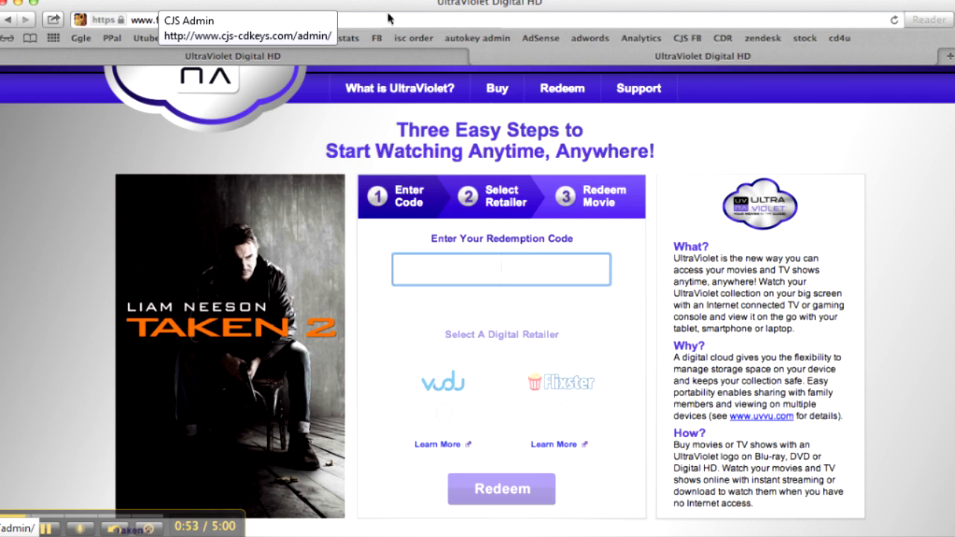
pyautogui.scroll(-3)
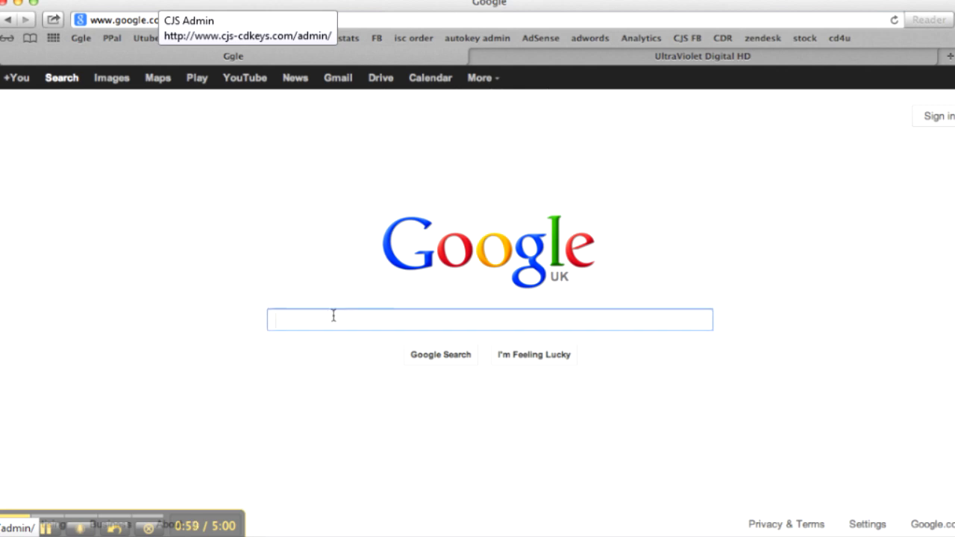
# Find Hotspot Shield via Google, start its free download and open the installer .dmg
pyautogui.write('hotp')
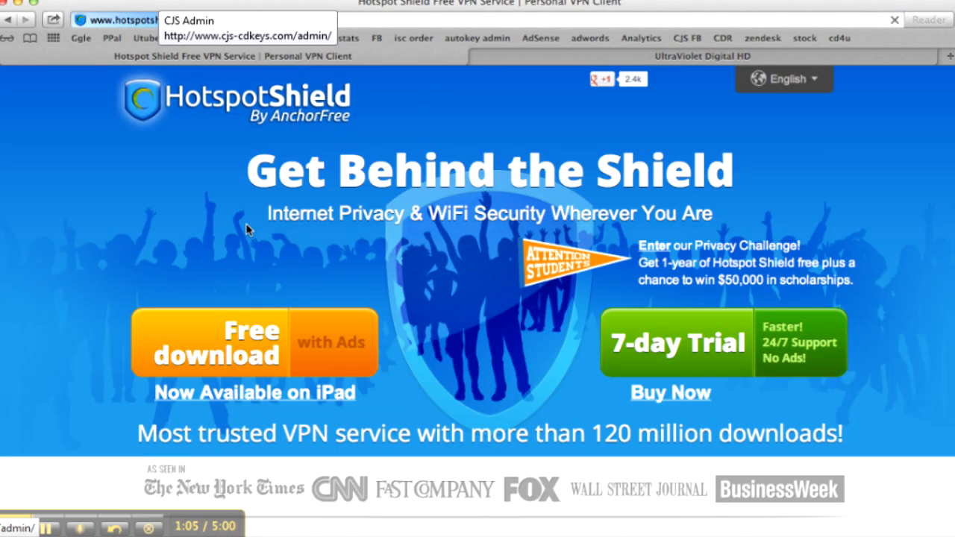
pyautogui.click(216, 342)
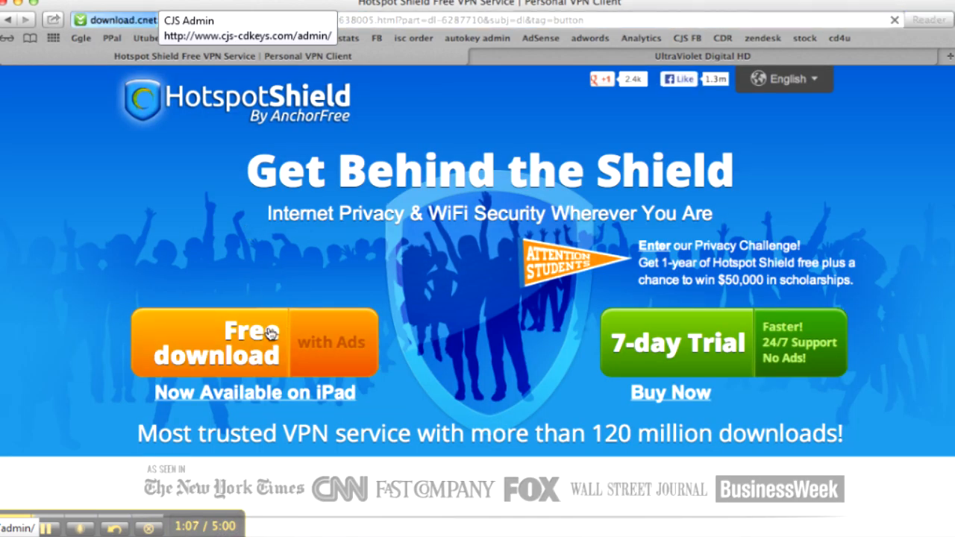
pyautogui.click(218, 342)
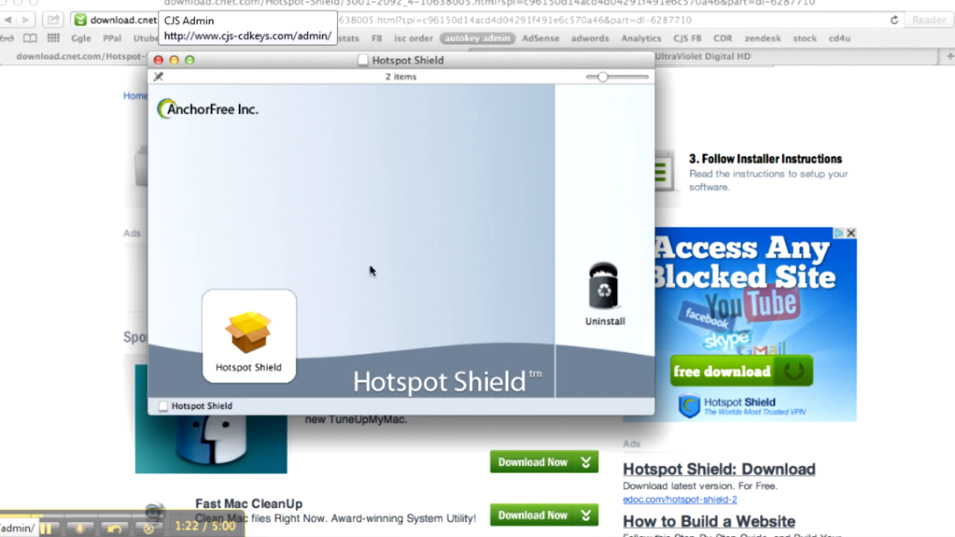
pyautogui.moveTo(272, 328)
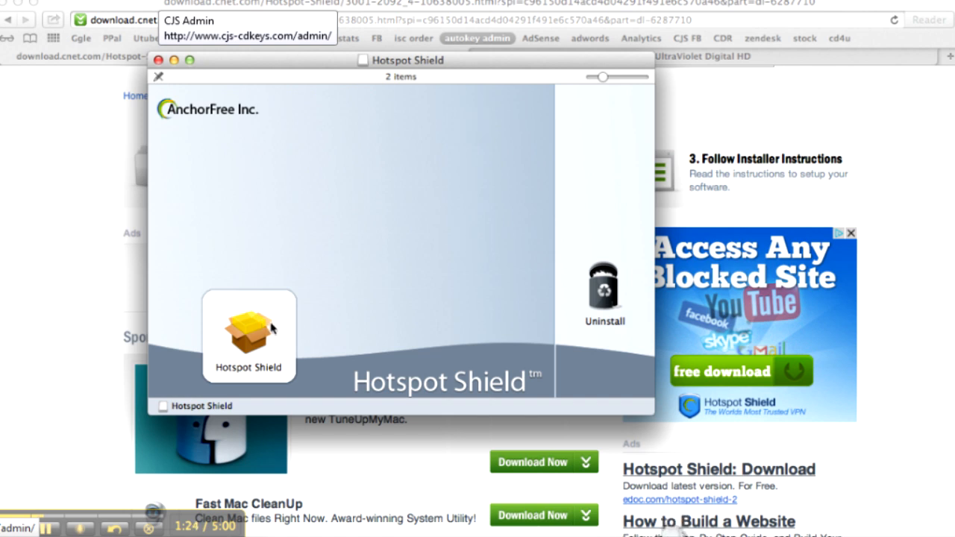
pyautogui.moveTo(327, 201)
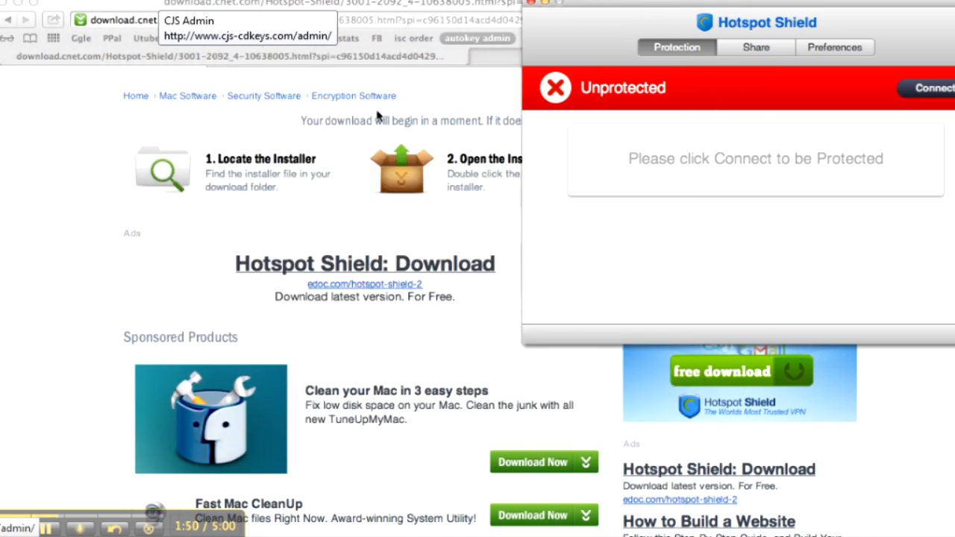
# Connect Hotspot Shield so the VPN begins protecting the network
pyautogui.click(931, 88)
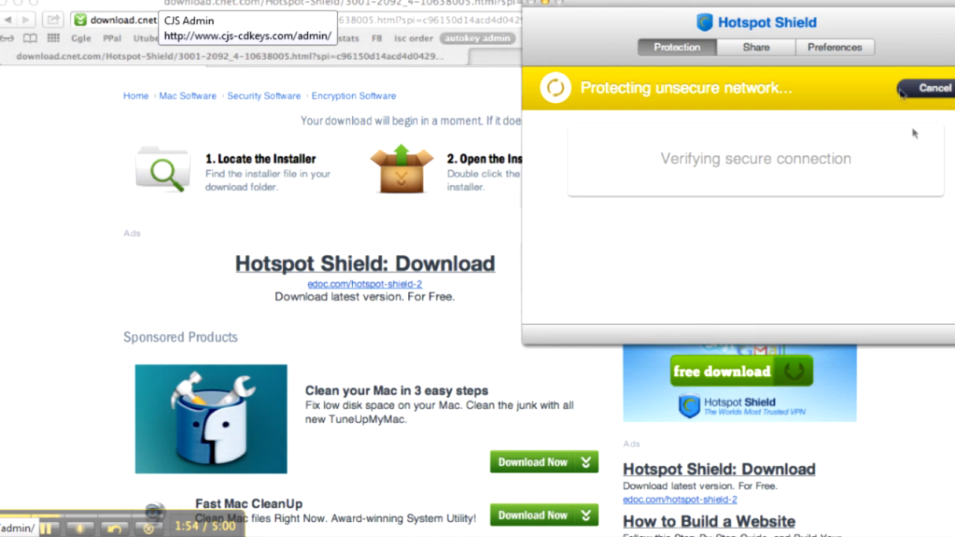
pyautogui.moveTo(694, 179)
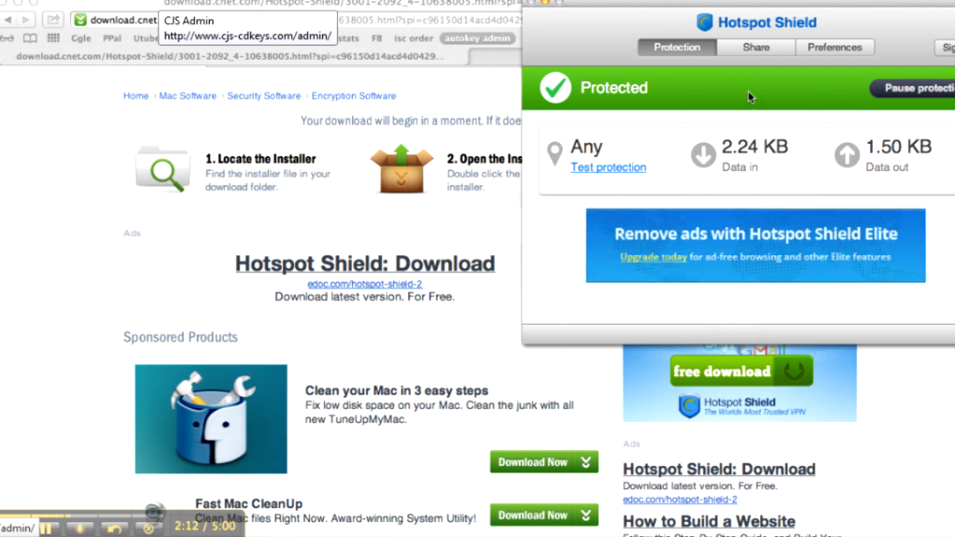
pyautogui.moveTo(609, 167)
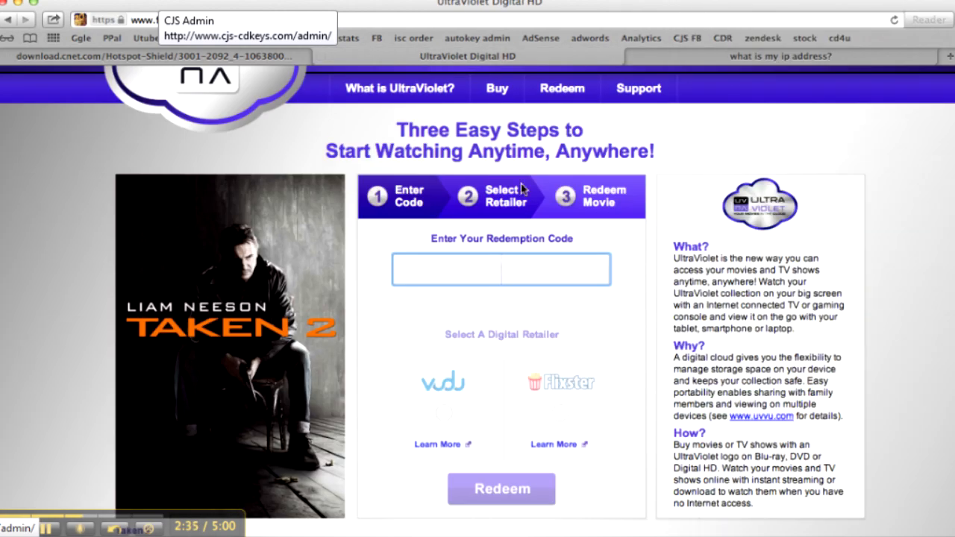
pyautogui.scroll(-3)
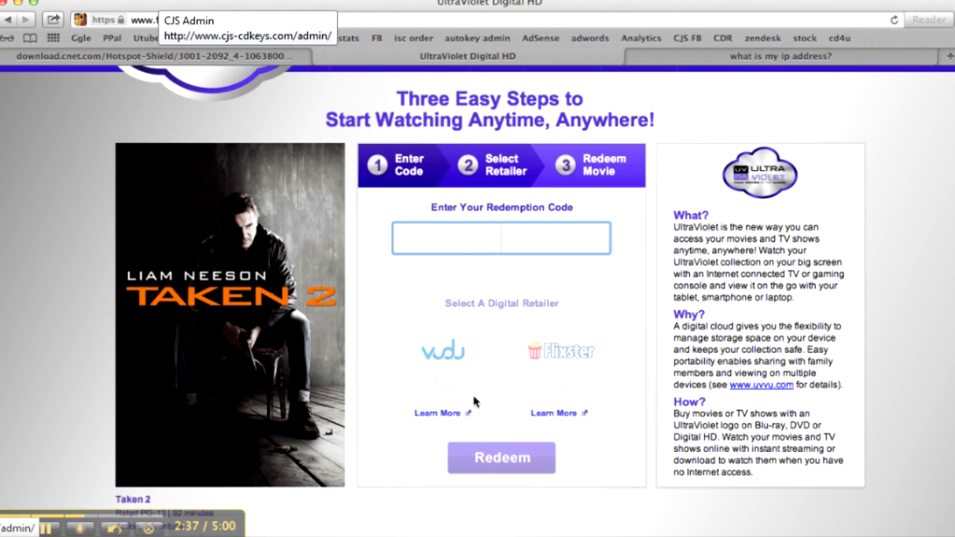
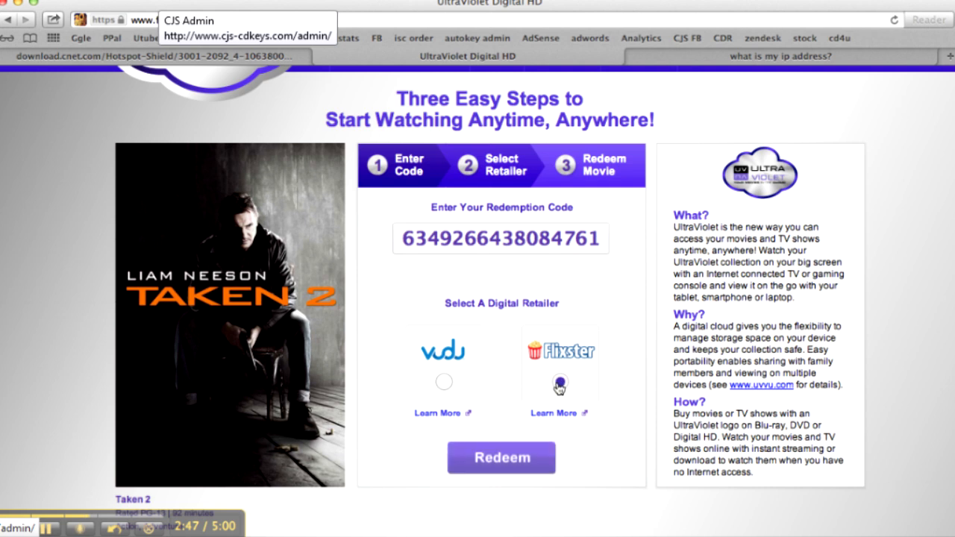
pyautogui.click(558, 383)
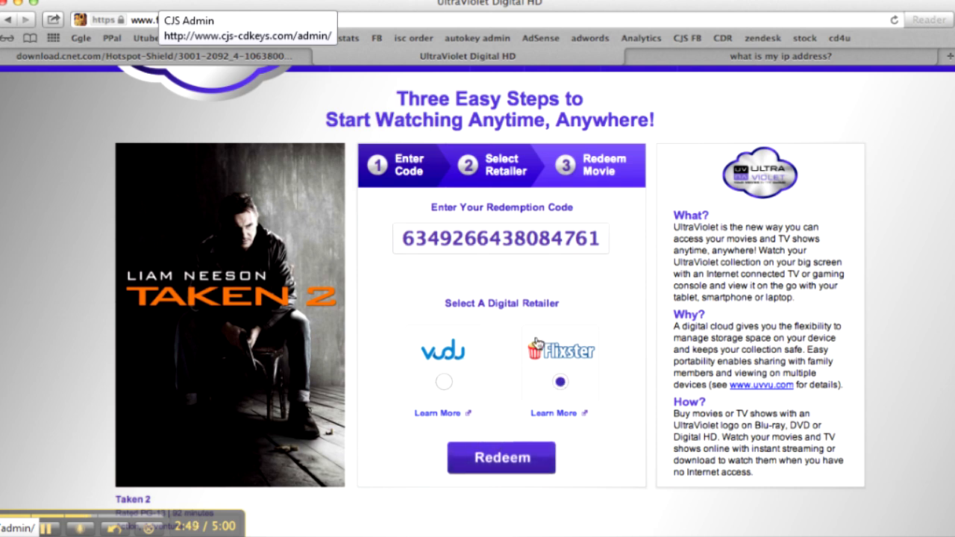
pyautogui.moveTo(546, 406)
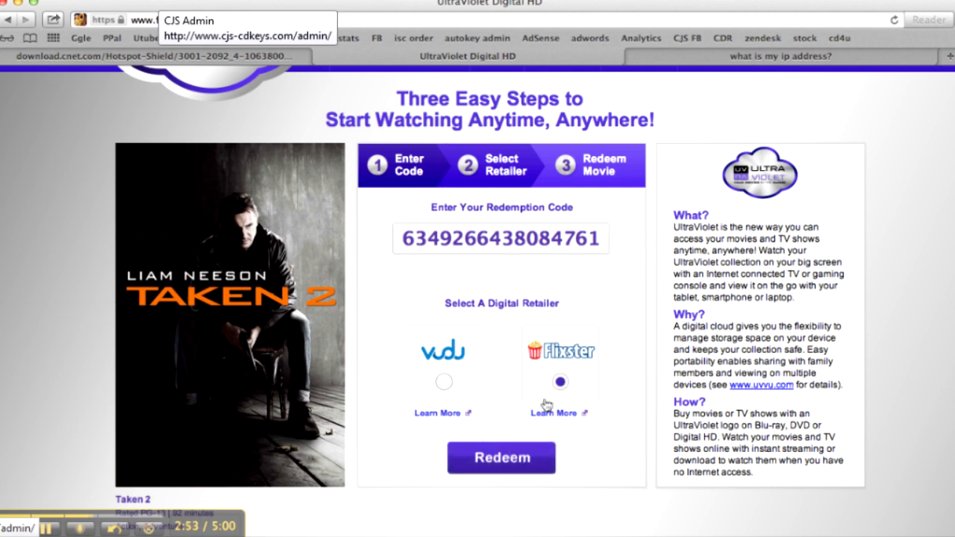
pyautogui.click(502, 456)
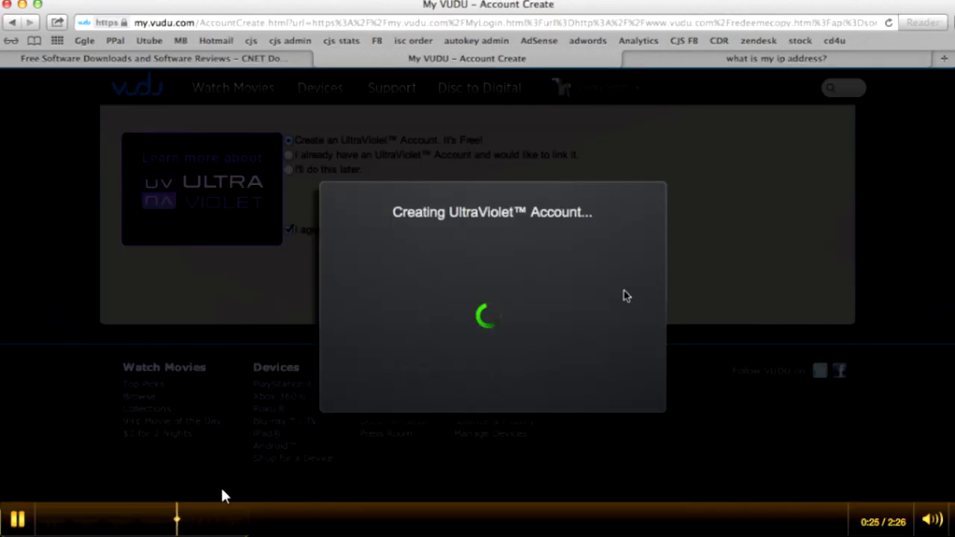
pyautogui.moveTo(500, 335)
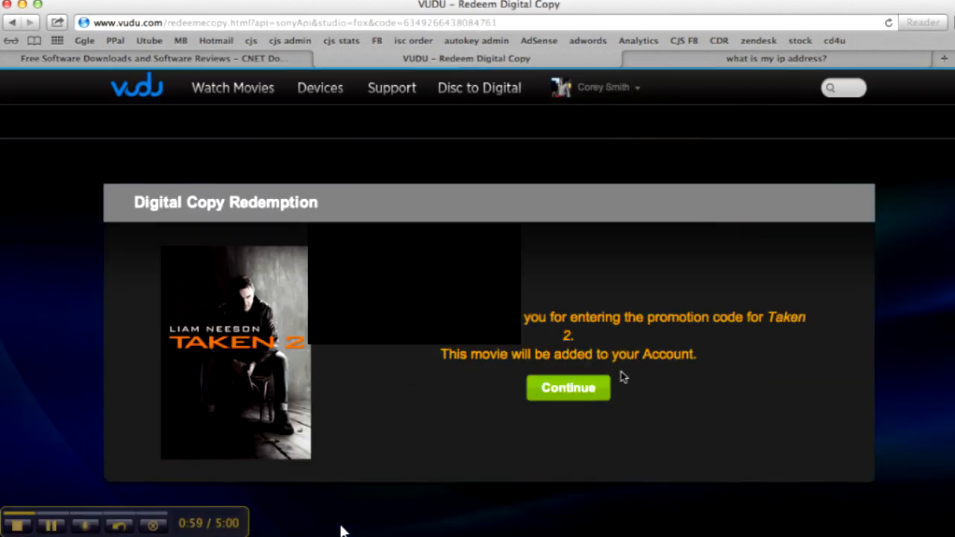
# Continue the Digital Copy Redemption and go to MY VUDU to the owned Taken 2
pyautogui.click(568, 388)
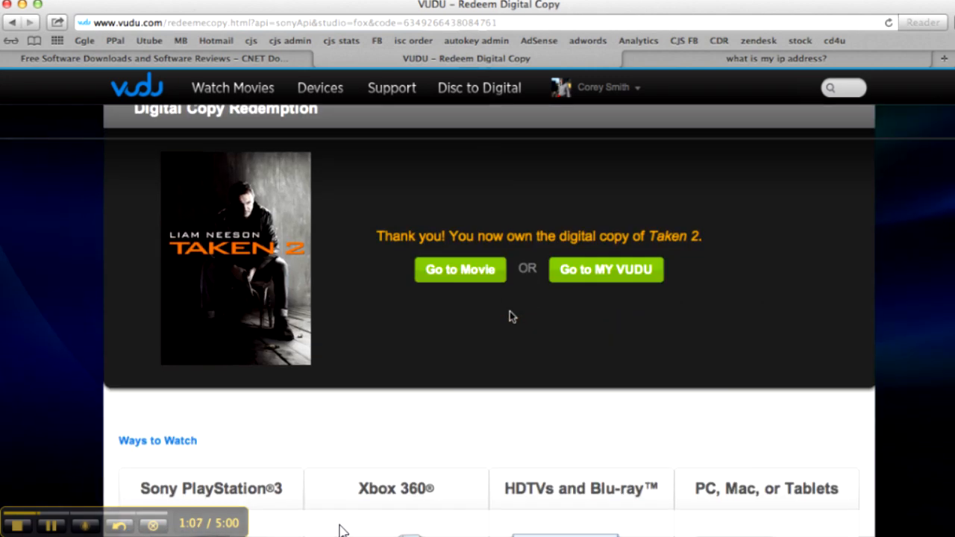
pyautogui.moveTo(605, 268)
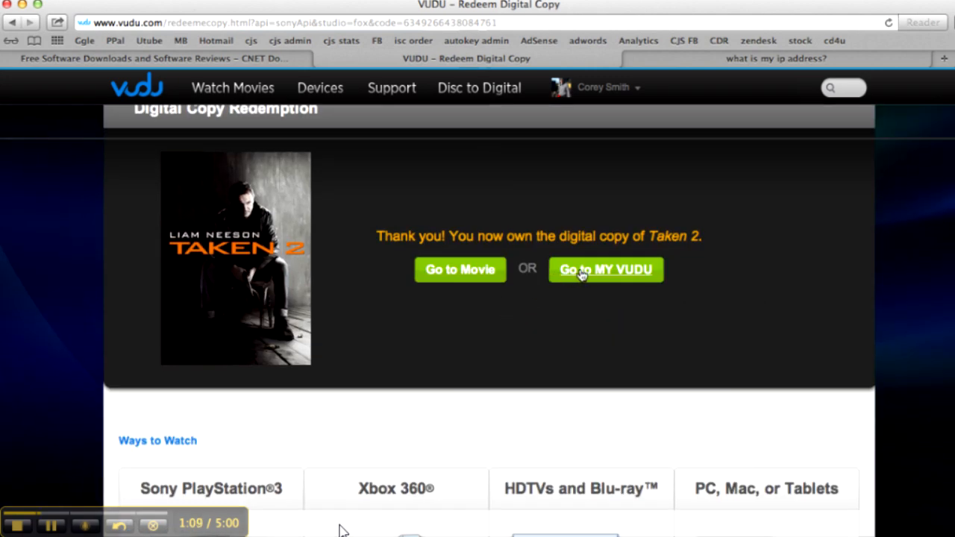
pyautogui.click(606, 269)
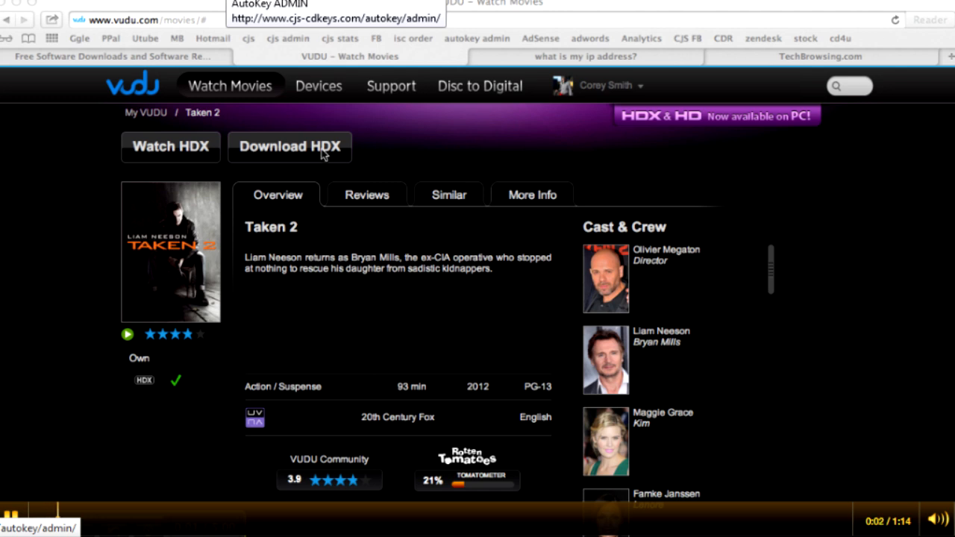
# Choose Download HDX on the Taken 2 page to bring up the Download dialog
pyautogui.click(290, 146)
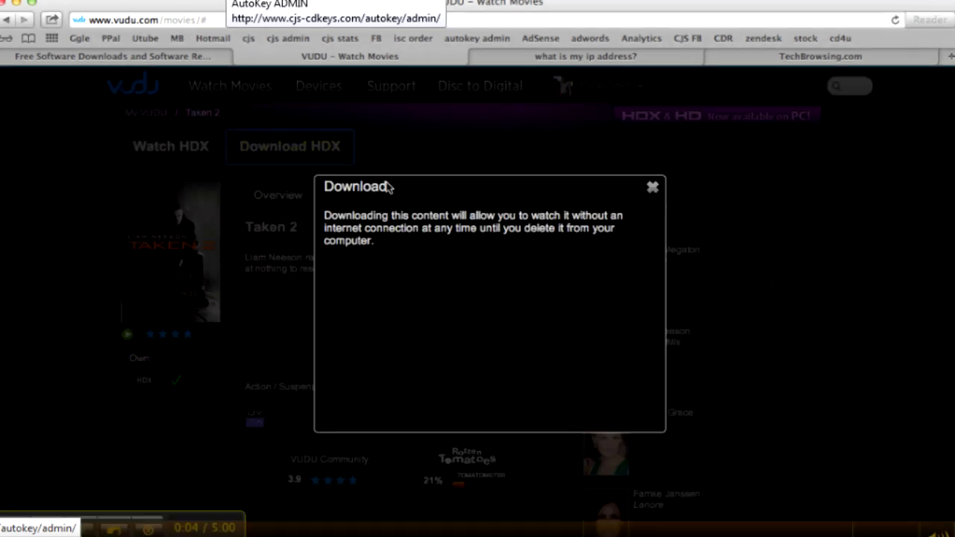